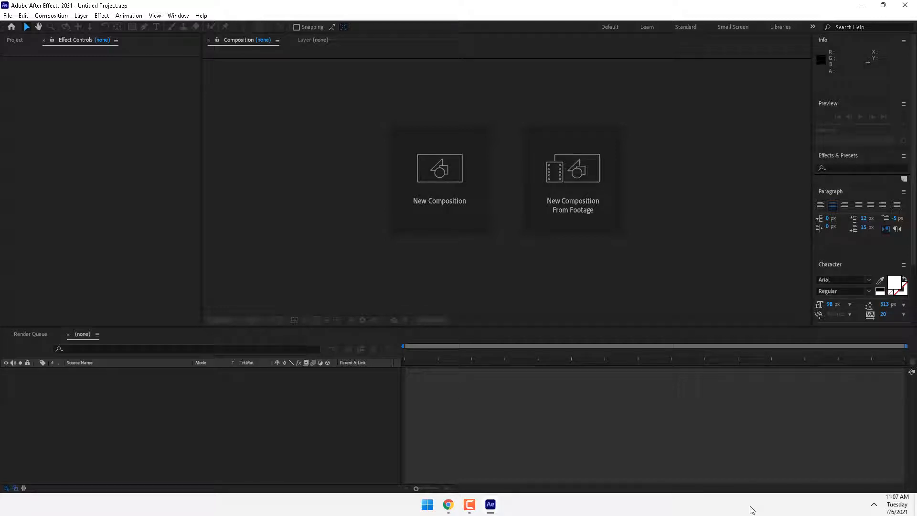
{"action": "mouse_move", "coordinate": [863, 423]}
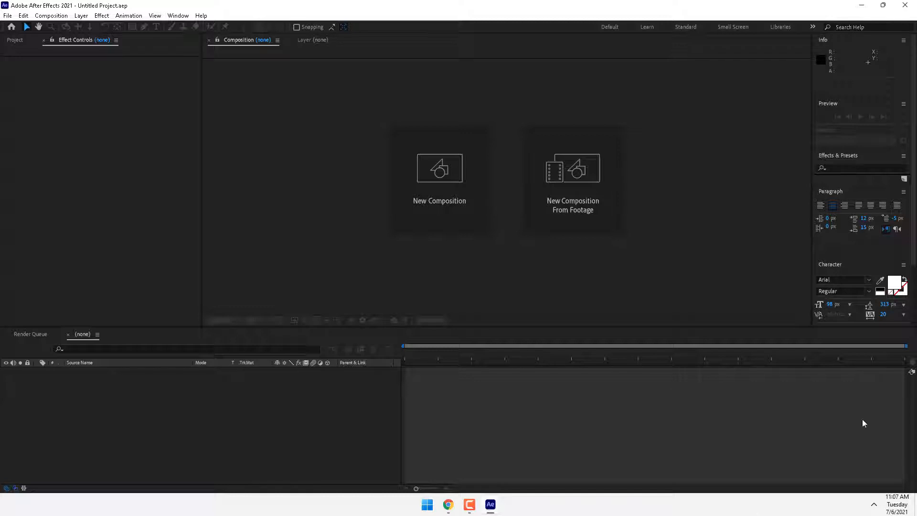
Step: Create Comp 1 at HDTV 1280×720 and start naming a new solid 'Particular'
{"action": "left_click", "coordinate": [439, 170]}
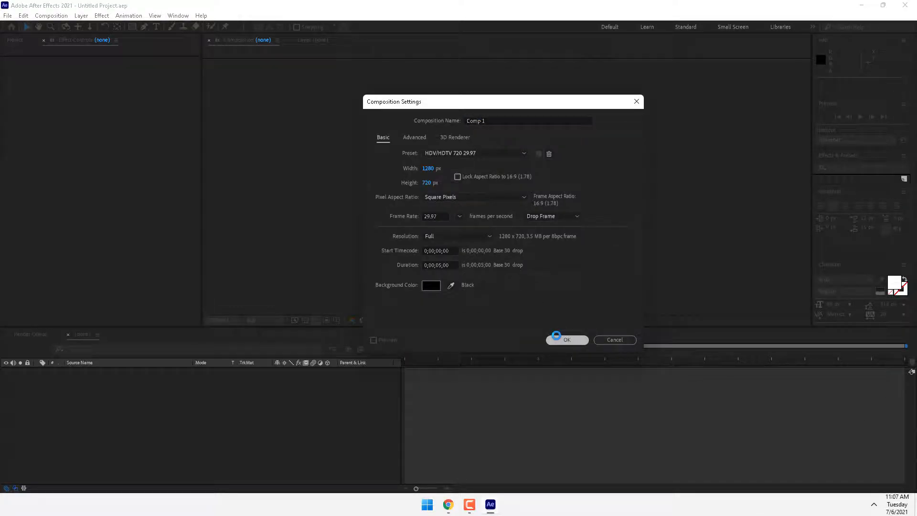
{"action": "left_click", "coordinate": [566, 339]}
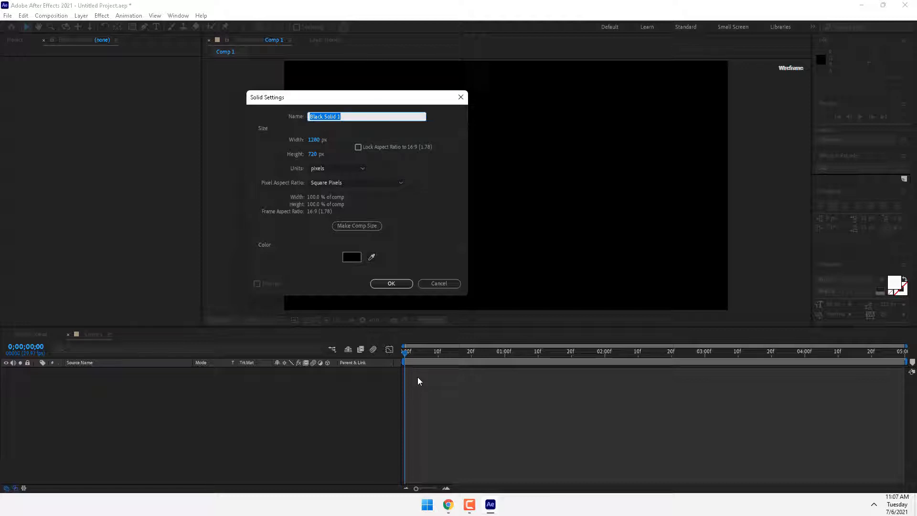
{"action": "type", "text": "Part"}
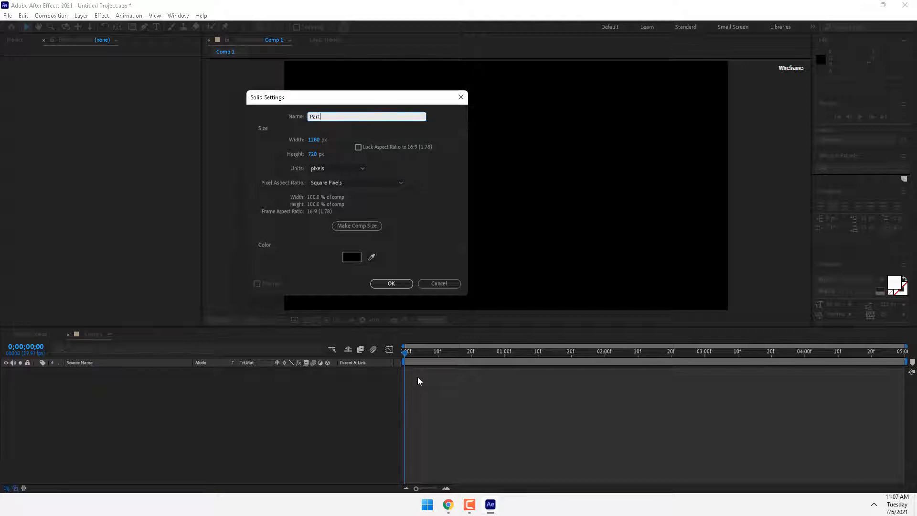
{"action": "type", "text": "icu"}
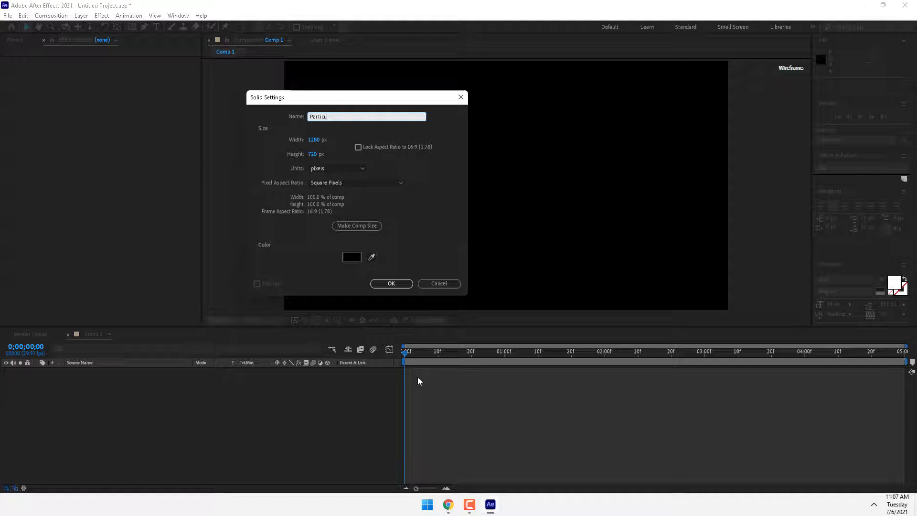
Step: Add the Particular solid, apply RG Trapcode Particular and expand Show Systems
{"action": "left_click", "coordinate": [391, 282]}
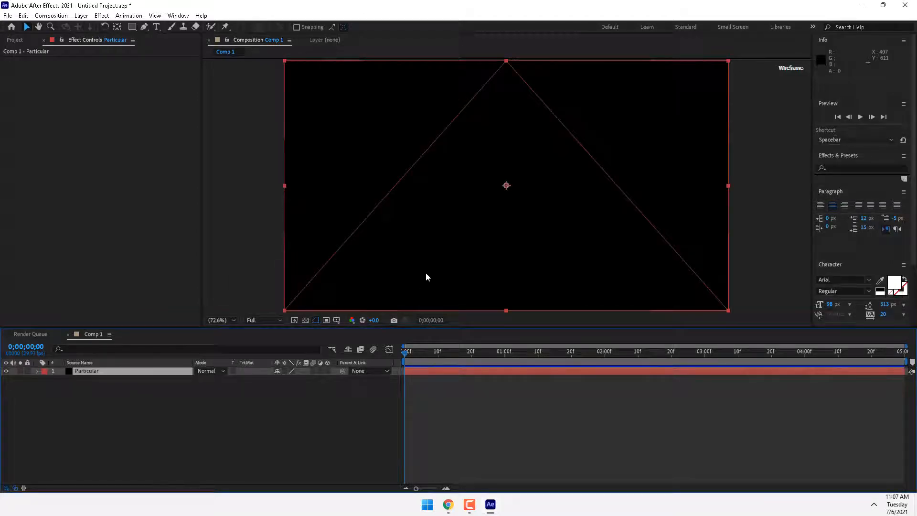
{"action": "mouse_move", "coordinate": [378, 230]}
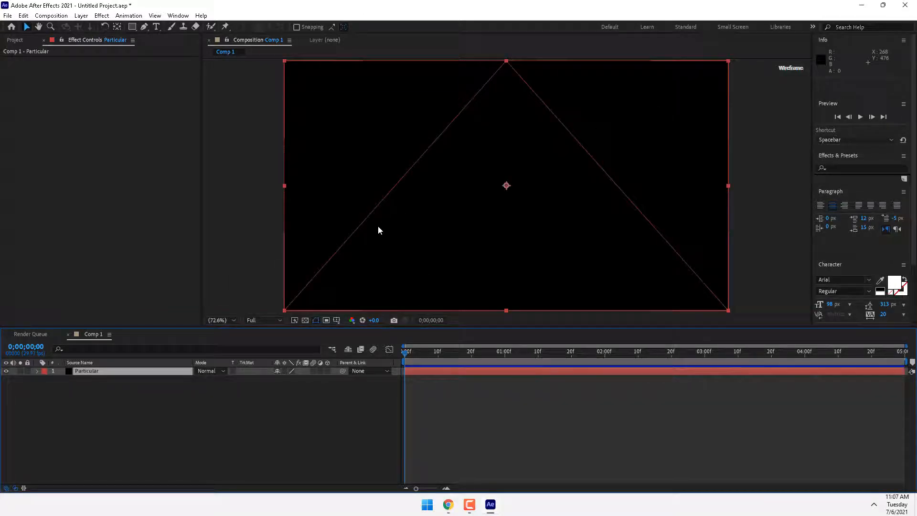
{"action": "left_click", "coordinate": [101, 15]}
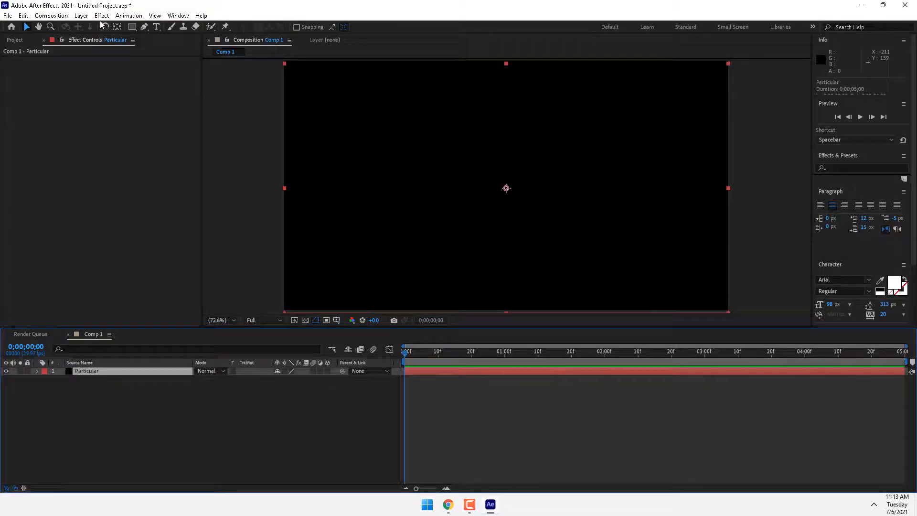
{"action": "left_click", "coordinate": [102, 15]}
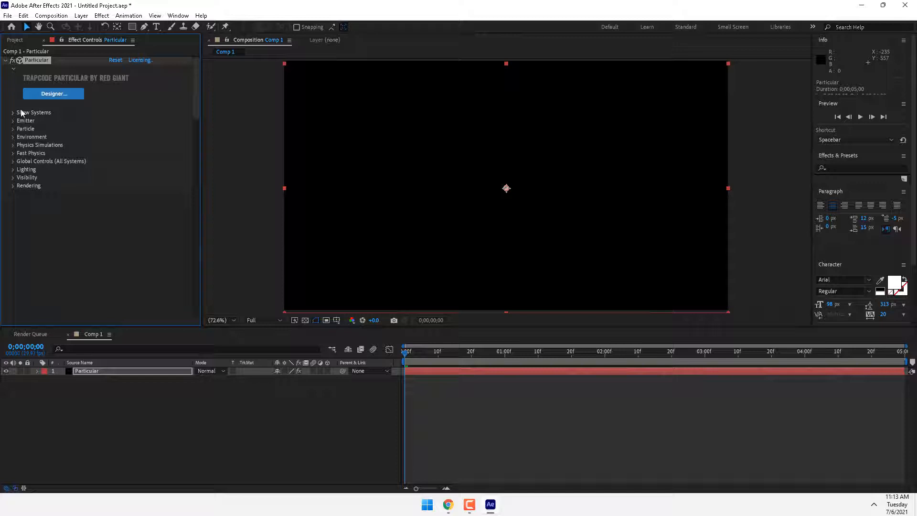
{"action": "left_click", "coordinate": [13, 112]}
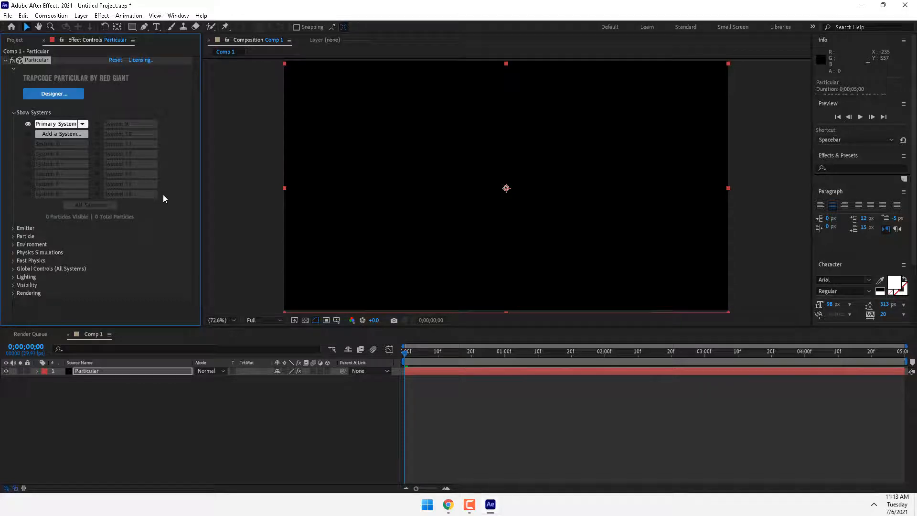
{"action": "mouse_move", "coordinate": [53, 94]}
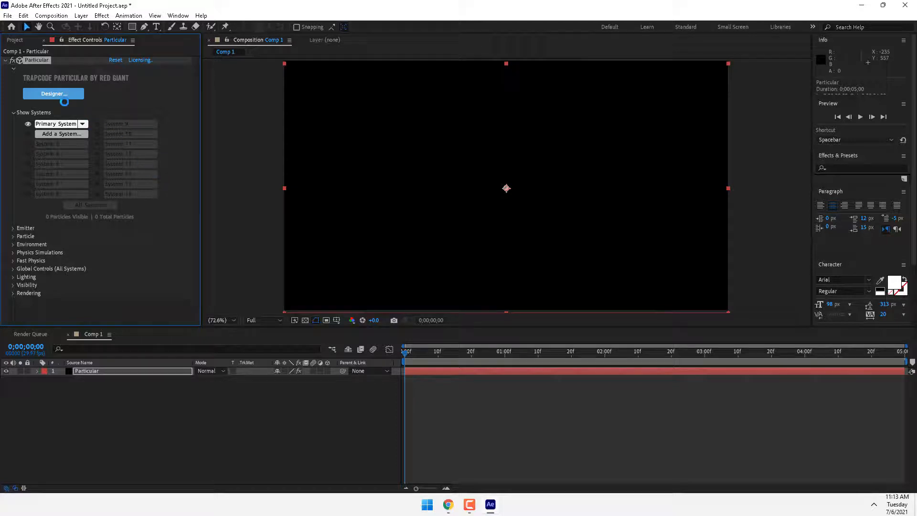
Step: In Designer, apply a Backgrounds streak preset giving Primary, System 2 and System 3
{"action": "left_click", "coordinate": [52, 94]}
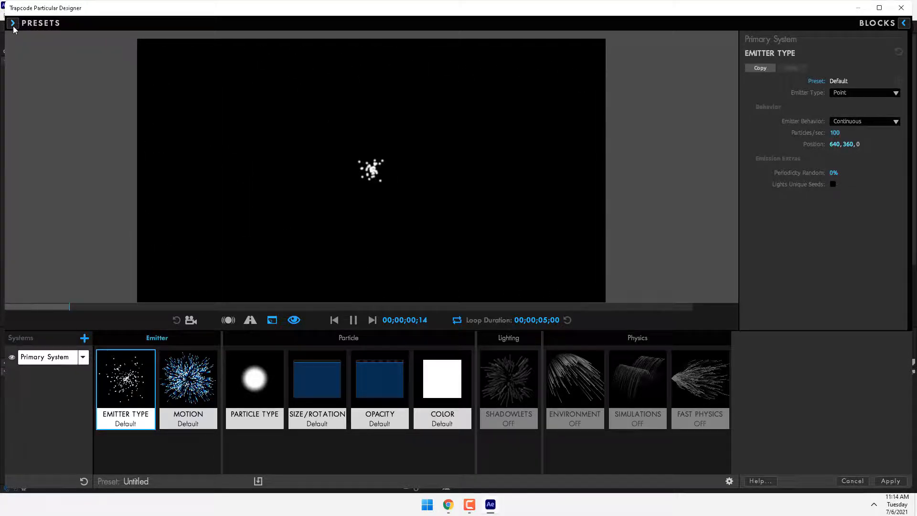
{"action": "left_click", "coordinate": [12, 23]}
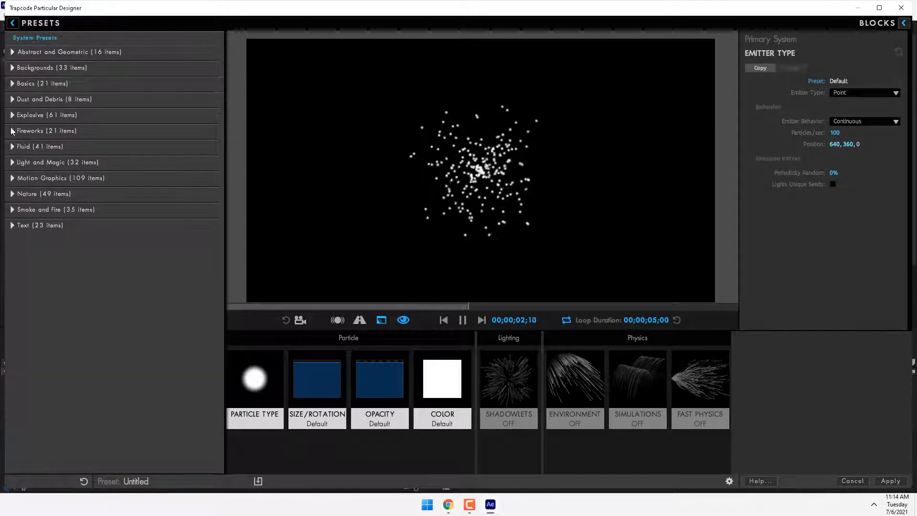
{"action": "mouse_move", "coordinate": [41, 172]}
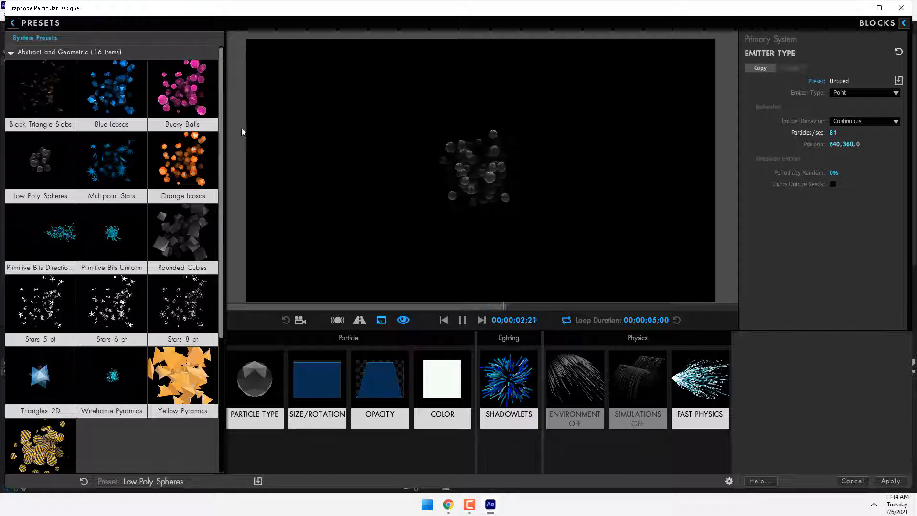
{"action": "left_click", "coordinate": [11, 51]}
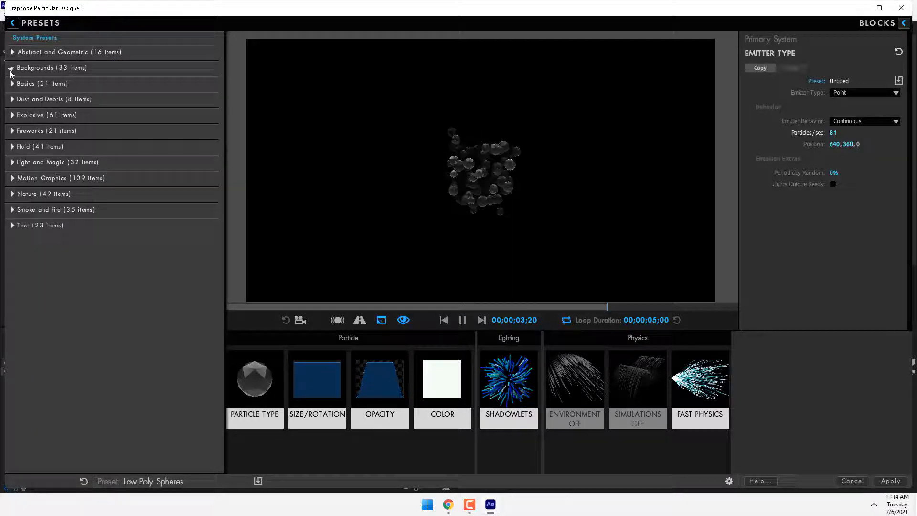
{"action": "left_click", "coordinate": [52, 67]}
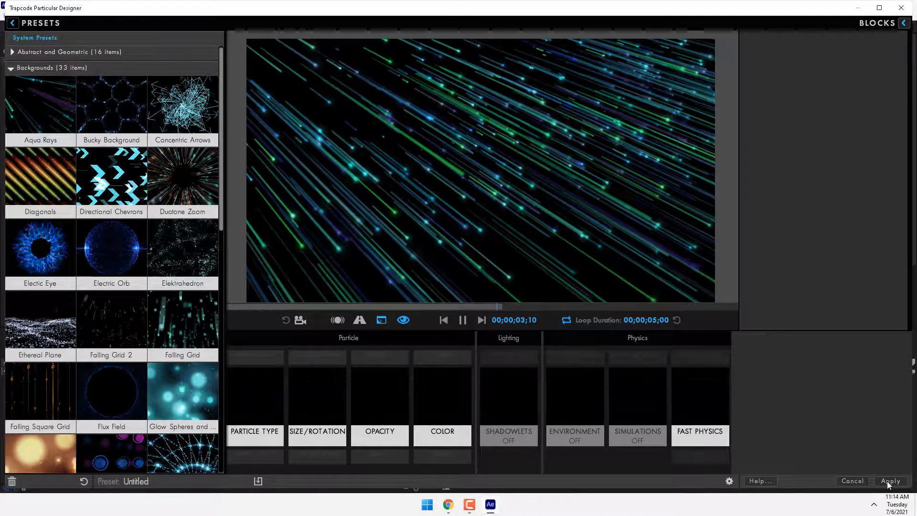
{"action": "left_click", "coordinate": [889, 481]}
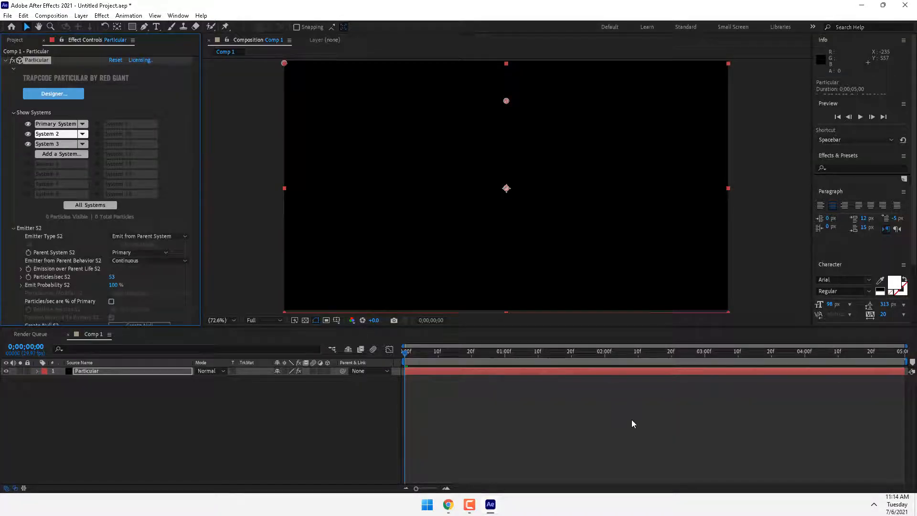
{"action": "mouse_move", "coordinate": [842, 125]}
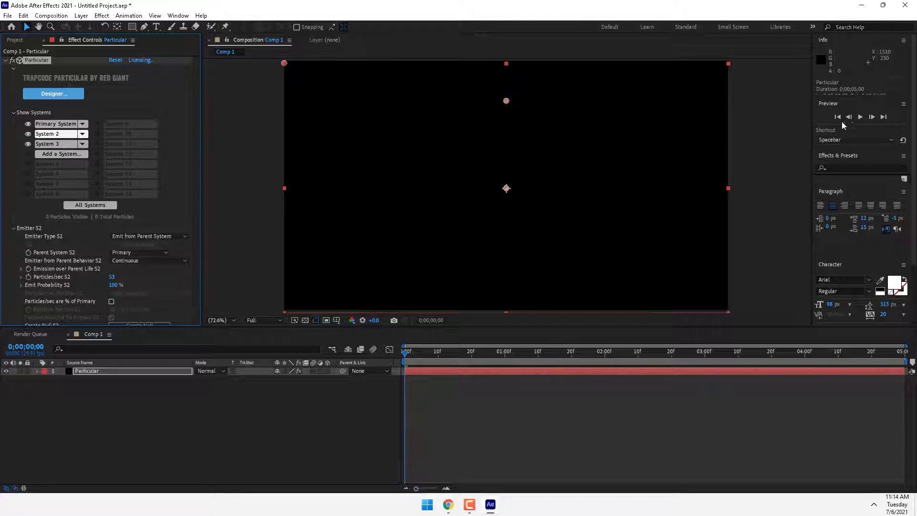
Step: Play and stop a preview of the teal and blue particle streaks in Comp 1
{"action": "left_click", "coordinate": [860, 117]}
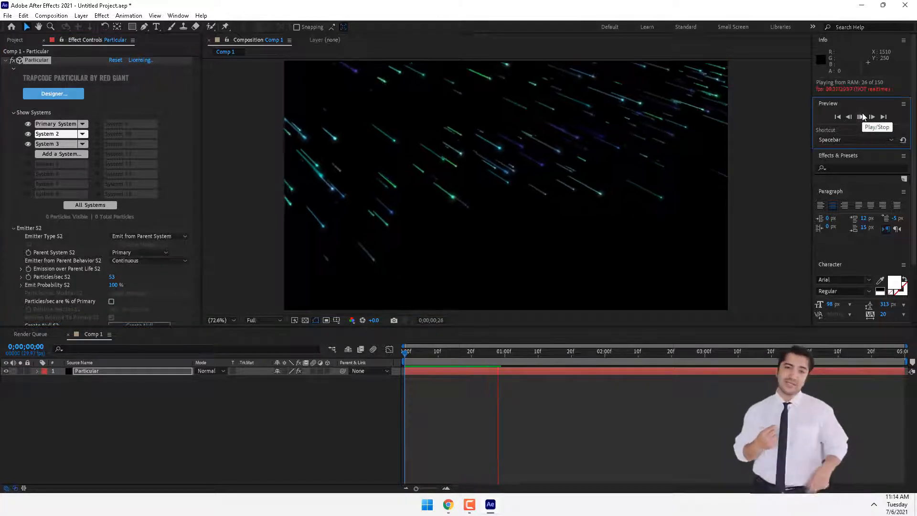
{"action": "left_click", "coordinate": [860, 117]}
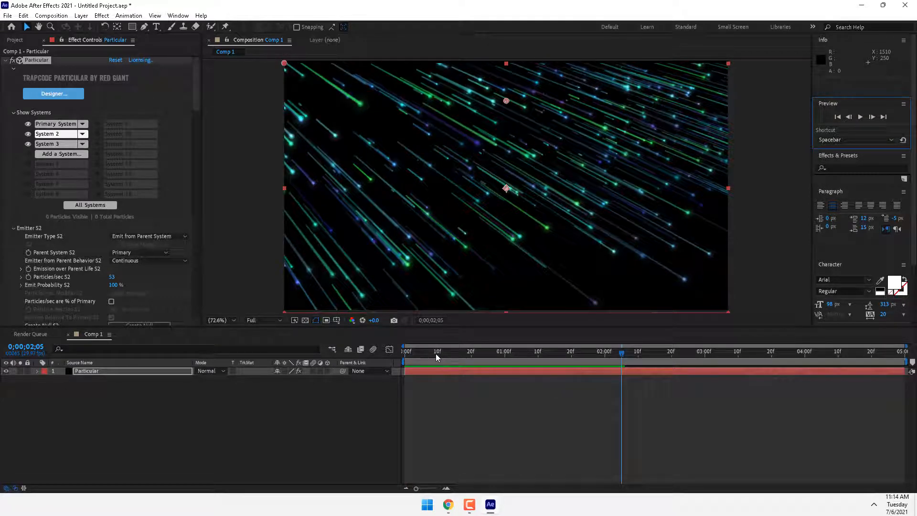
{"action": "mouse_move", "coordinate": [432, 353]}
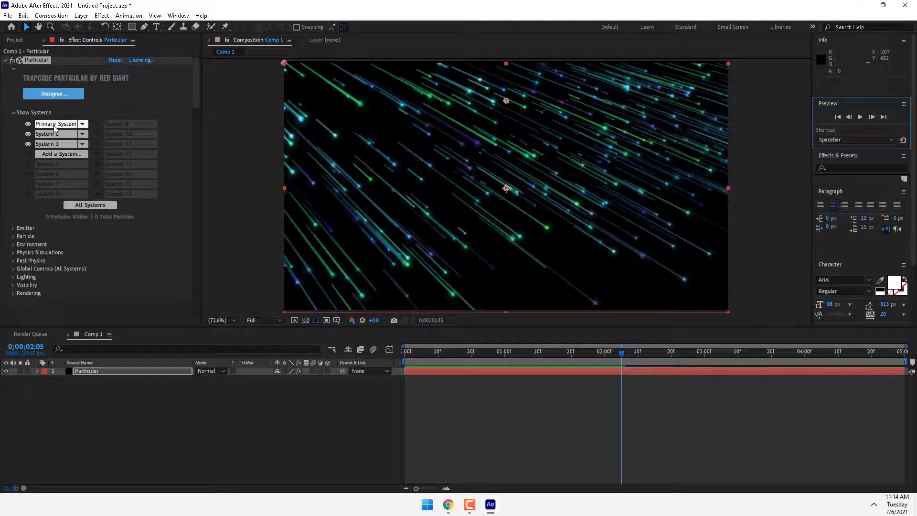
{"action": "left_click", "coordinate": [27, 124]}
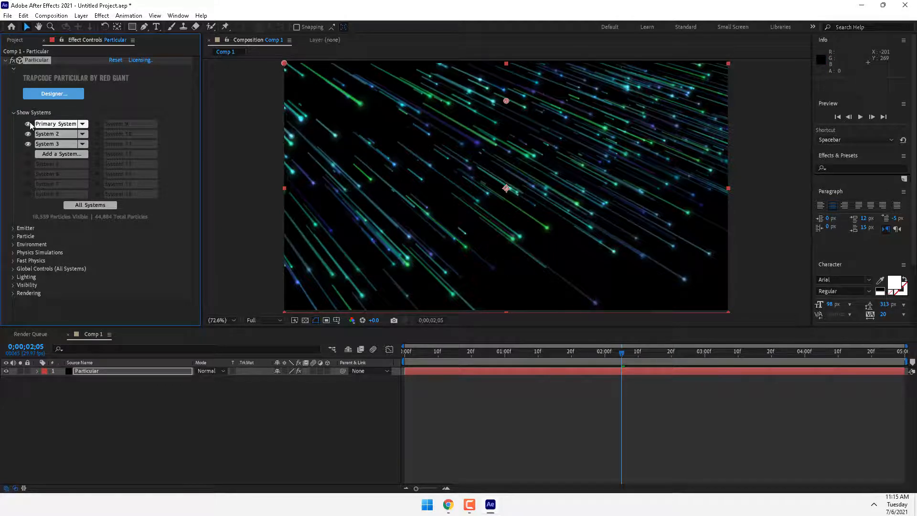
{"action": "left_click", "coordinate": [26, 123]}
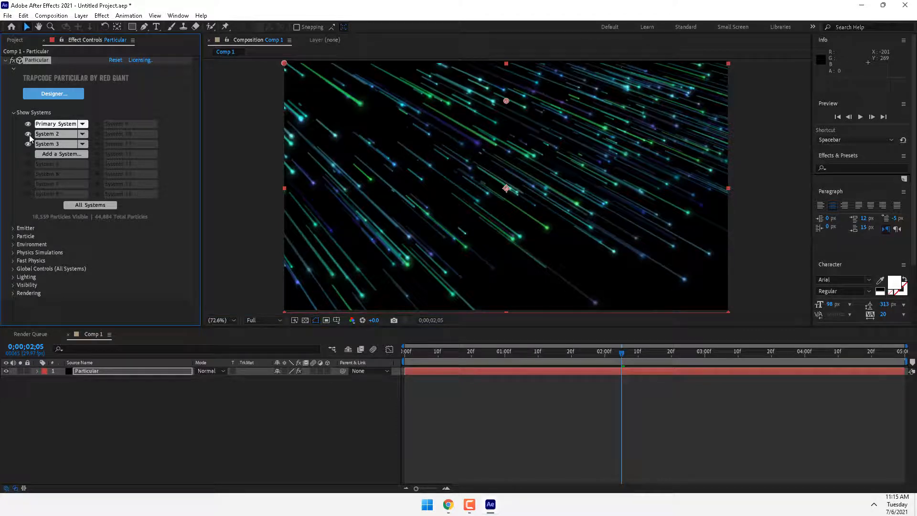
{"action": "left_click", "coordinate": [28, 144]}
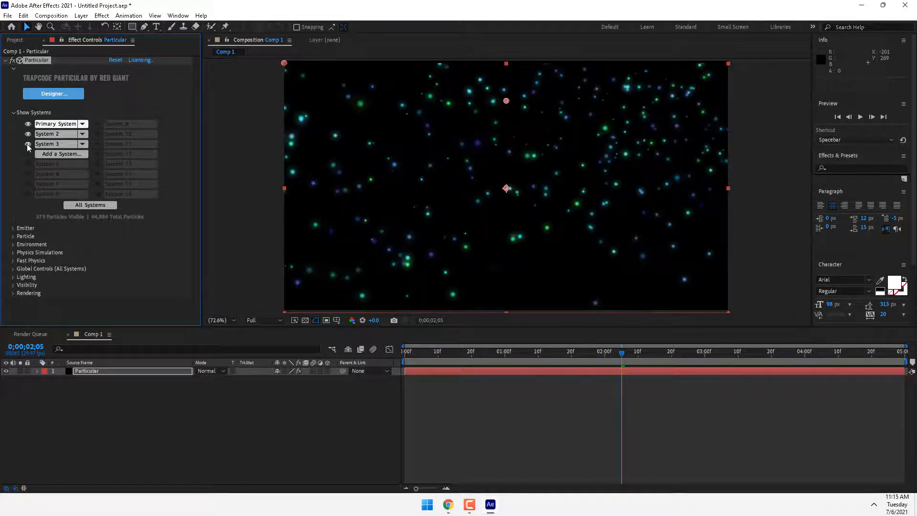
{"action": "left_click", "coordinate": [27, 145]}
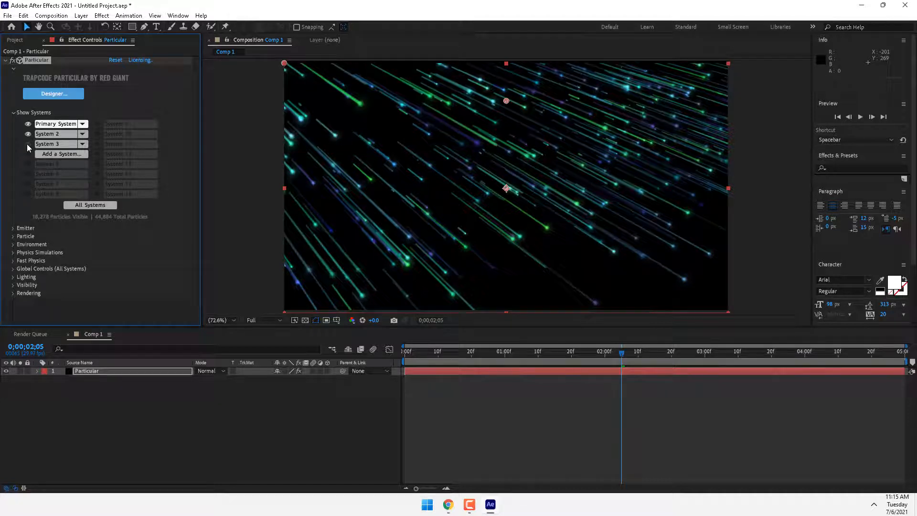
{"action": "left_click", "coordinate": [26, 144]}
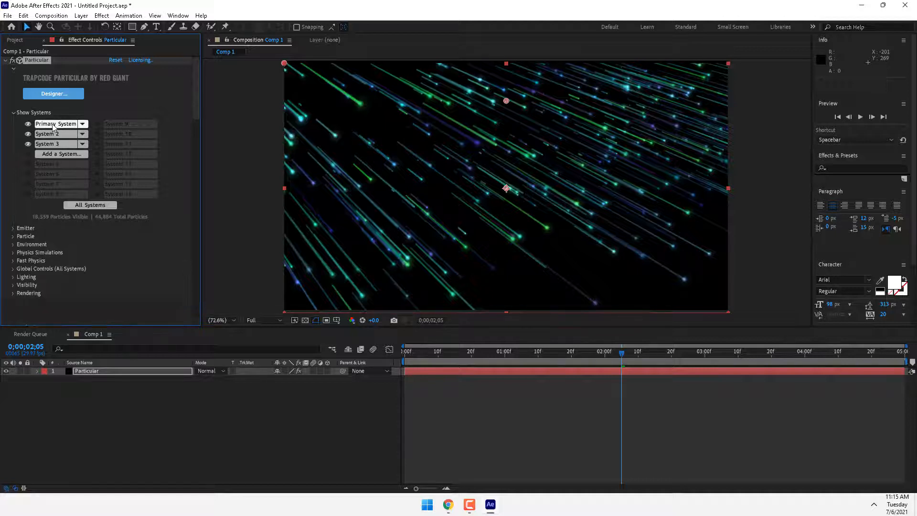
{"action": "left_click", "coordinate": [12, 227]}
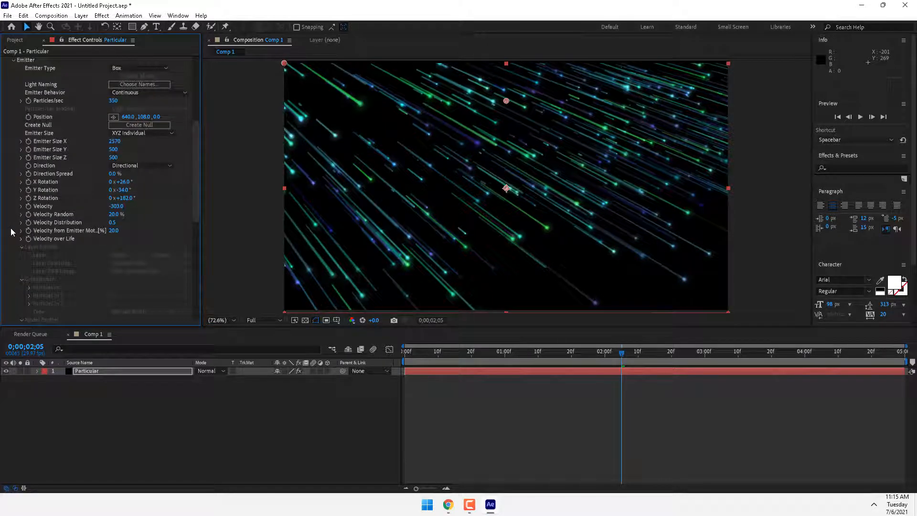
{"action": "scroll", "scroll_direction": "up", "scroll_amount": 3}
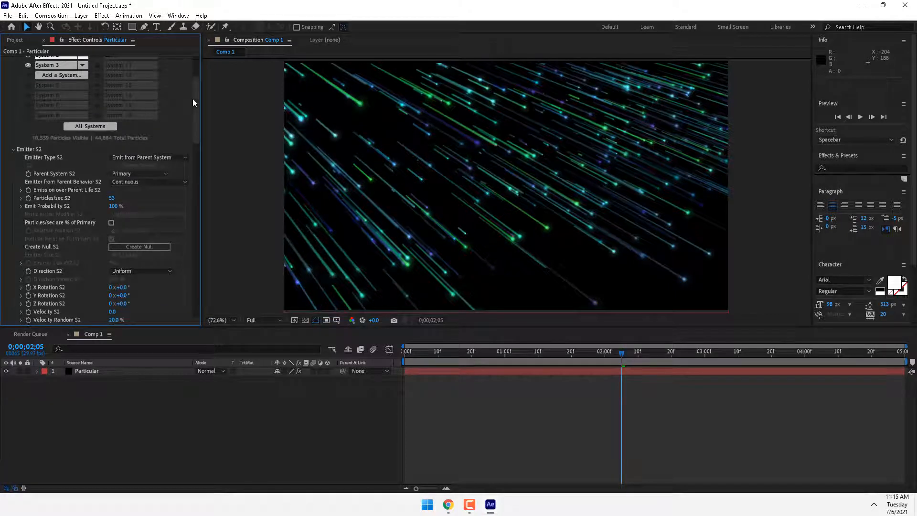
{"action": "scroll", "scroll_direction": "up", "scroll_amount": 3}
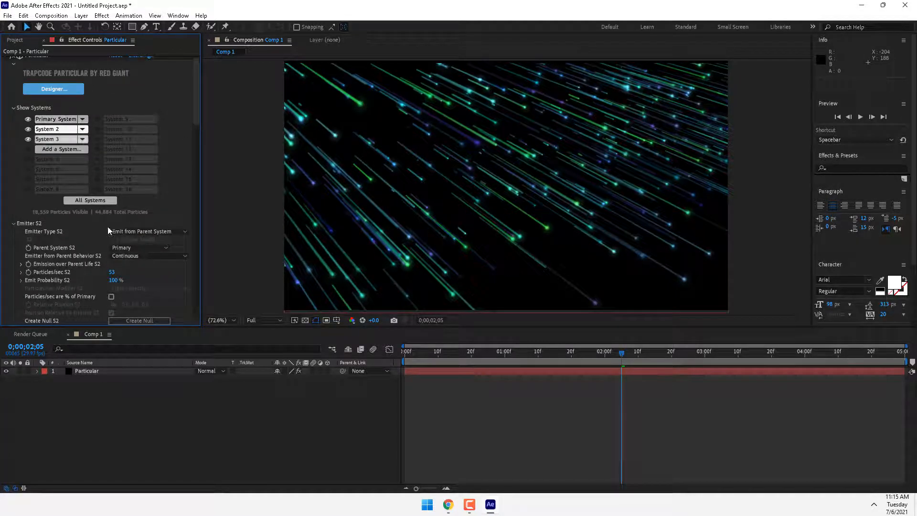
{"action": "left_click", "coordinate": [141, 247]}
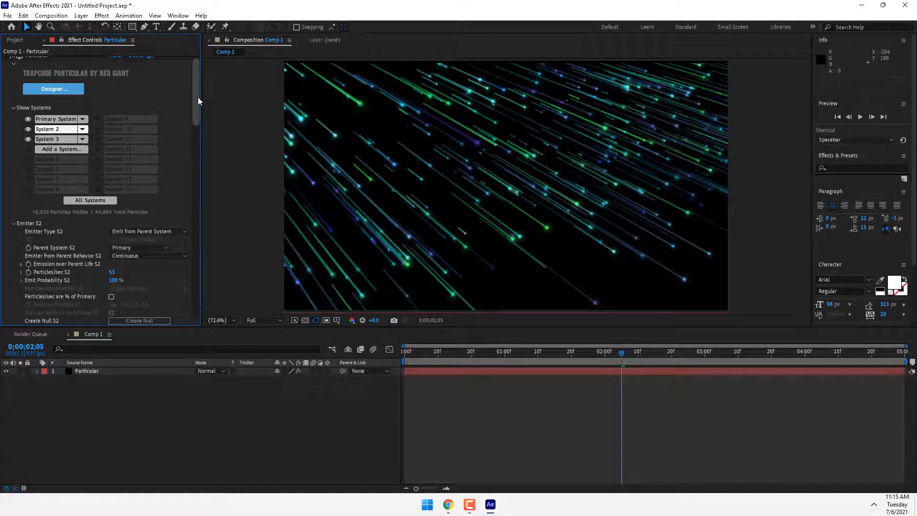
{"action": "scroll", "scroll_direction": "down", "scroll_amount": 3}
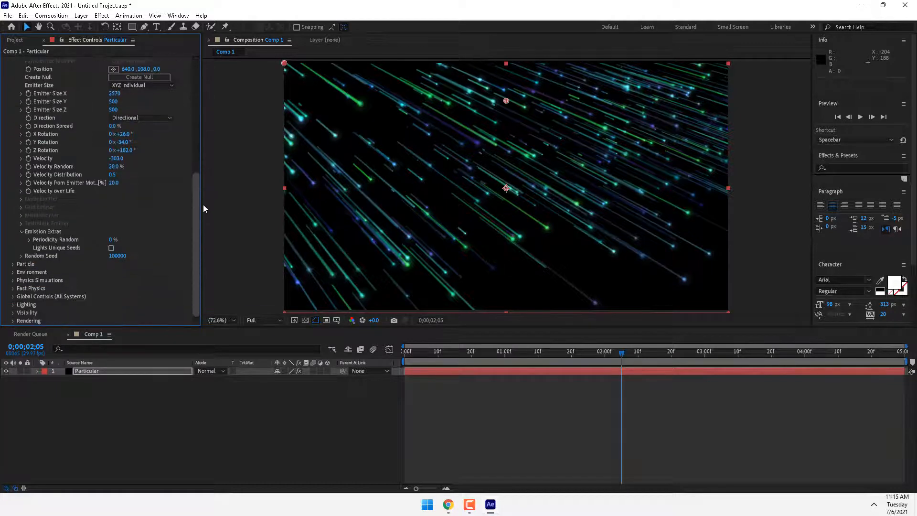
{"action": "scroll", "scroll_direction": "down", "scroll_amount": 3}
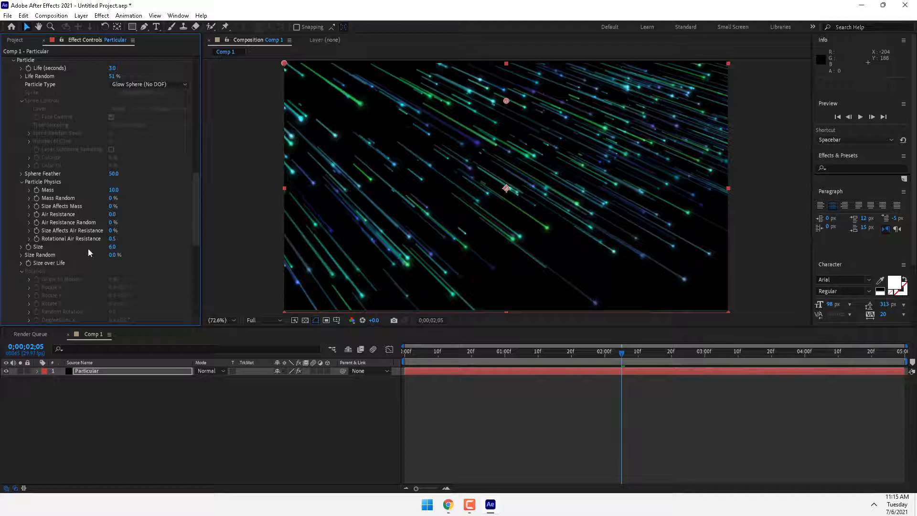
{"action": "mouse_move", "coordinate": [34, 191]}
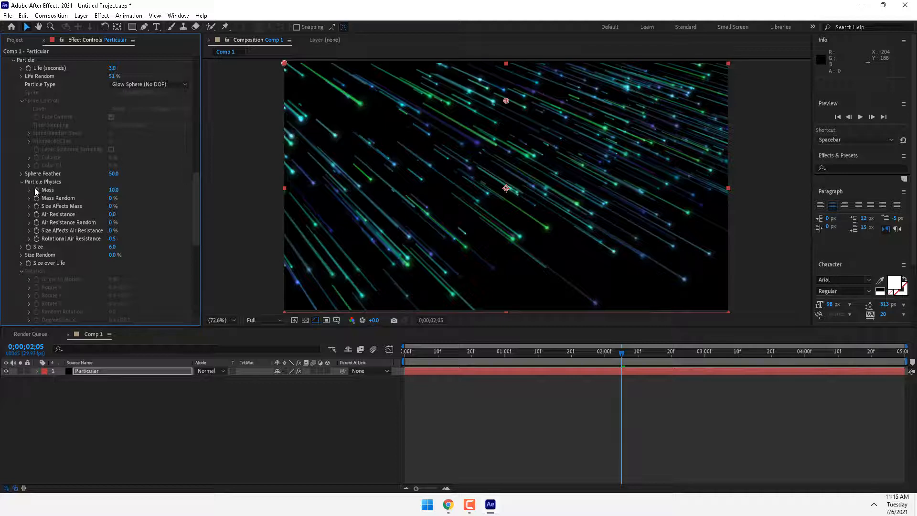
{"action": "scroll", "scroll_direction": "up", "scroll_amount": 3}
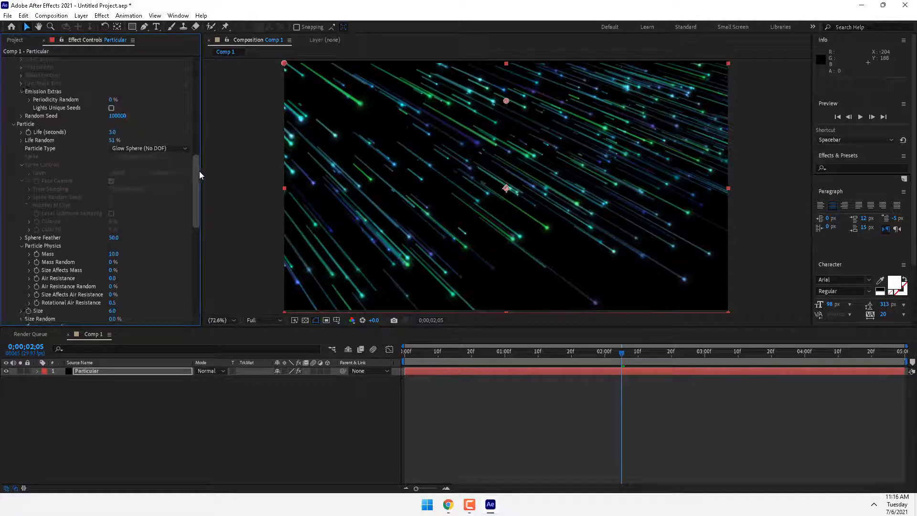
{"action": "scroll", "scroll_direction": "up", "scroll_amount": 3}
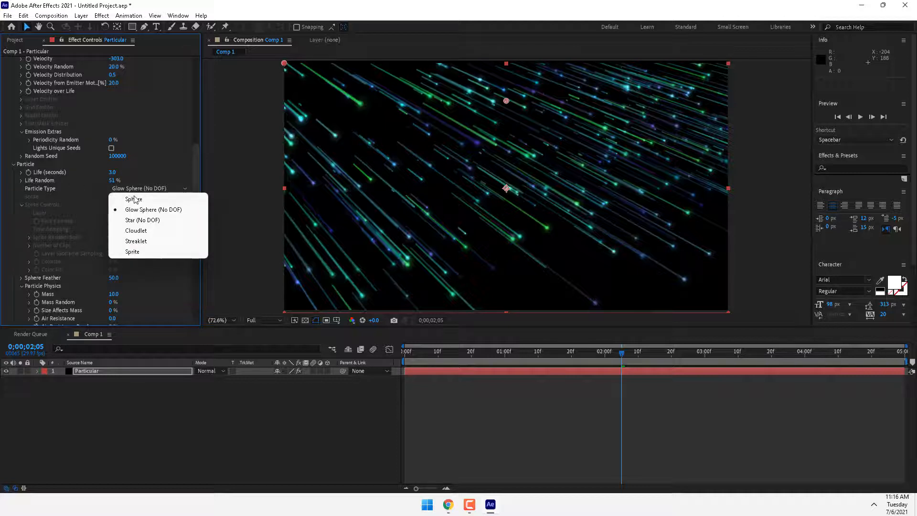
{"action": "left_click", "coordinate": [134, 198]}
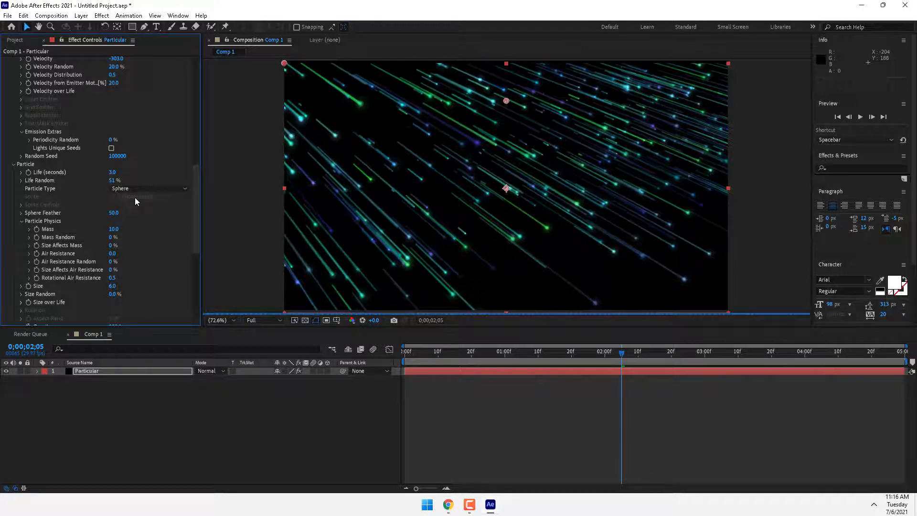
{"action": "mouse_move", "coordinate": [189, 264]}
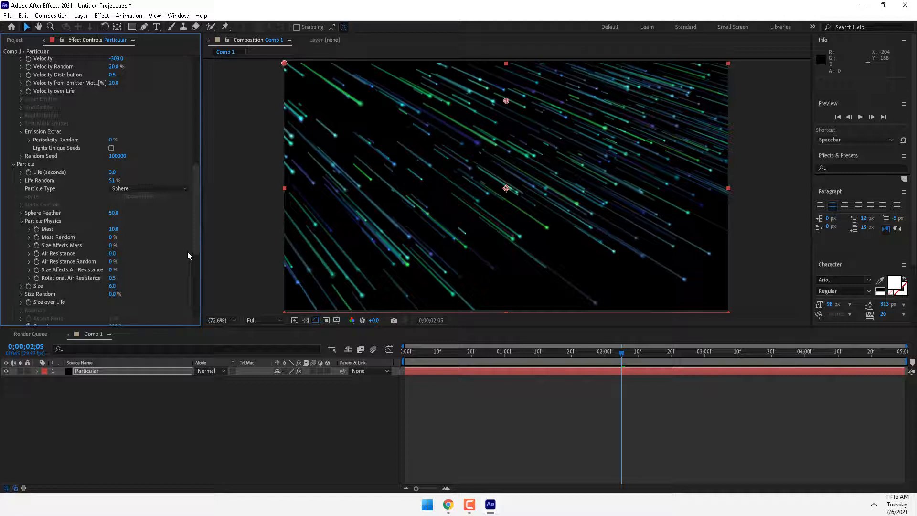
{"action": "left_click", "coordinate": [149, 188]}
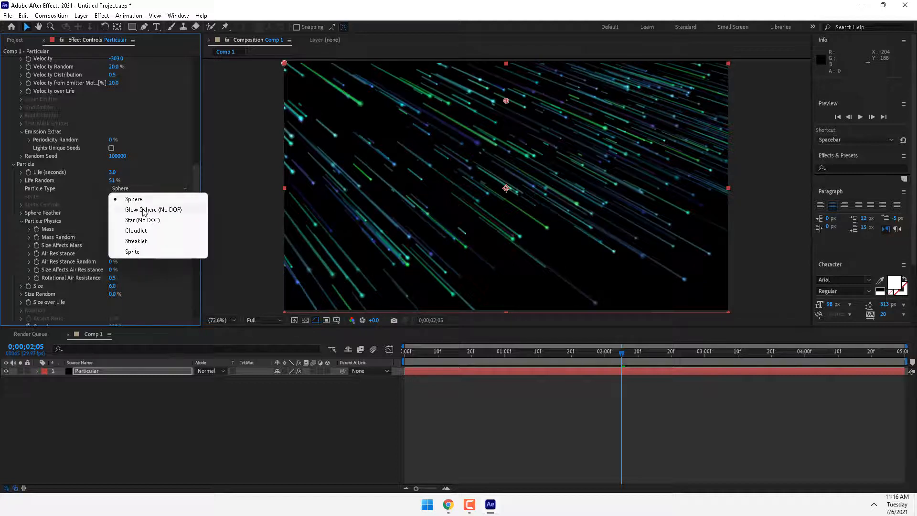
{"action": "left_click", "coordinate": [154, 209]}
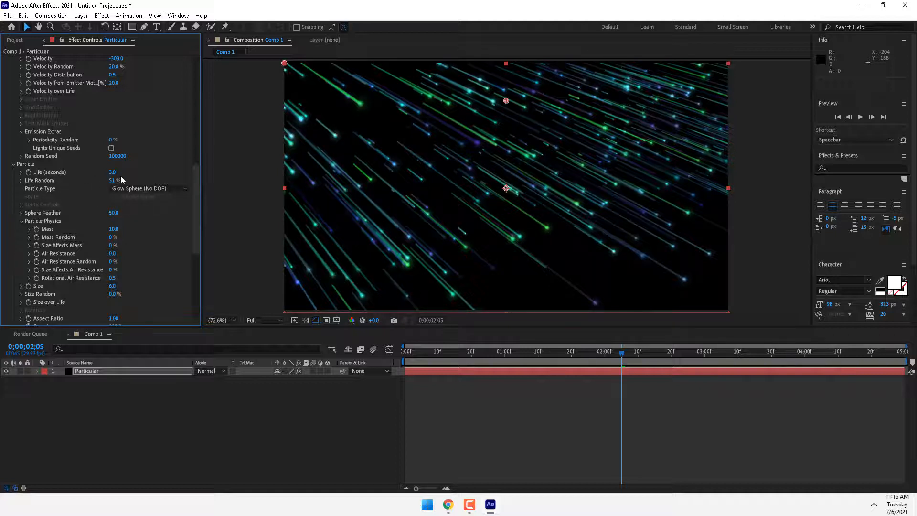
{"action": "mouse_move", "coordinate": [212, 217]}
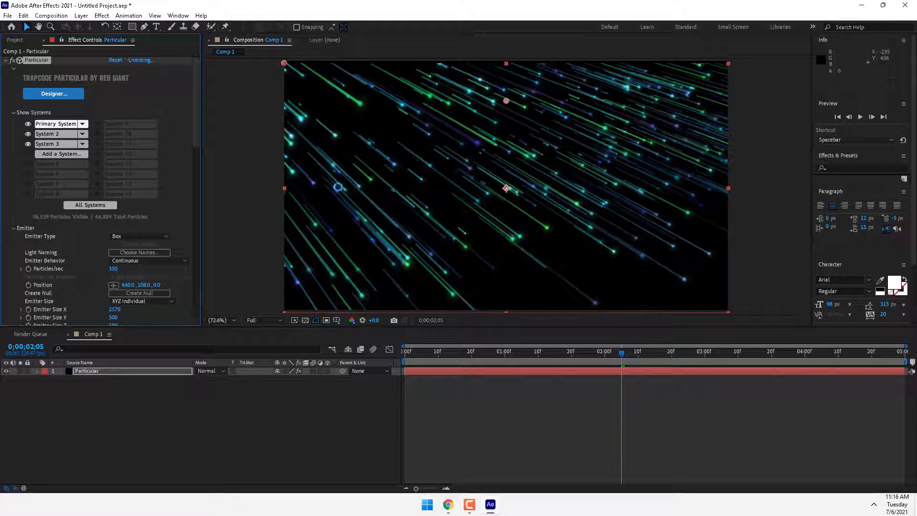
Step: In Designer, browse the Fireworks (21 items) preset thumbnails
{"action": "left_click", "coordinate": [53, 94]}
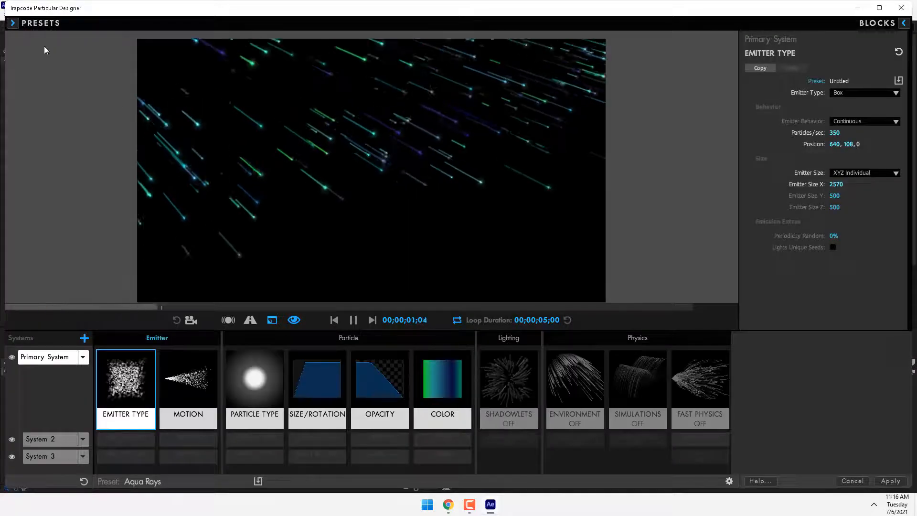
{"action": "left_click", "coordinate": [12, 22]}
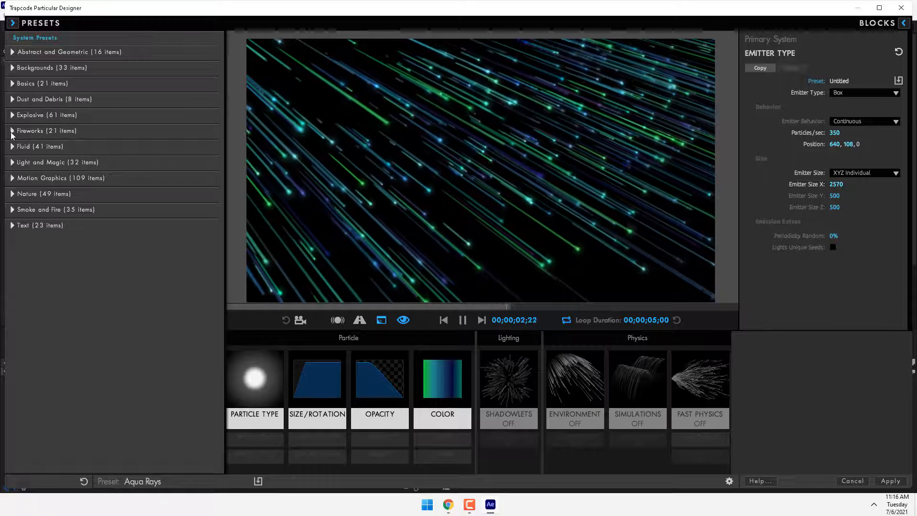
{"action": "left_click", "coordinate": [46, 131]}
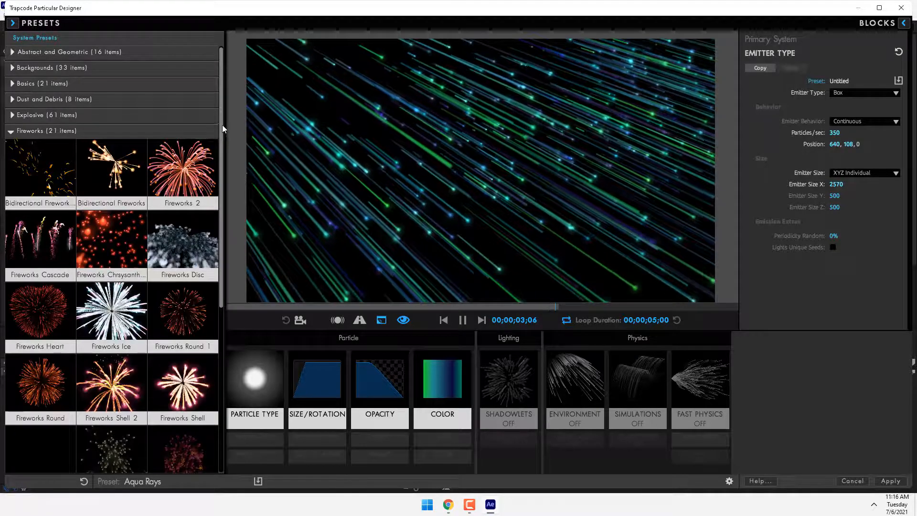
{"action": "scroll", "scroll_direction": "down", "scroll_amount": 3}
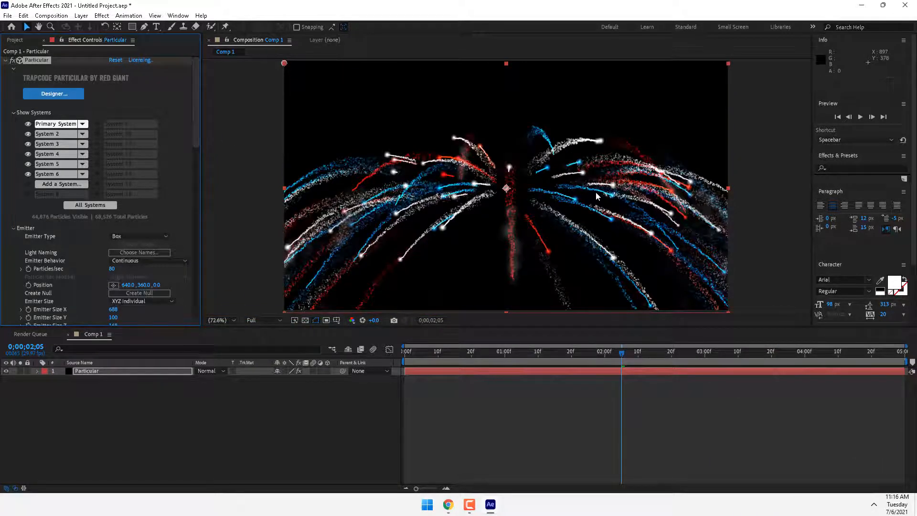
{"action": "mouse_move", "coordinate": [424, 226]}
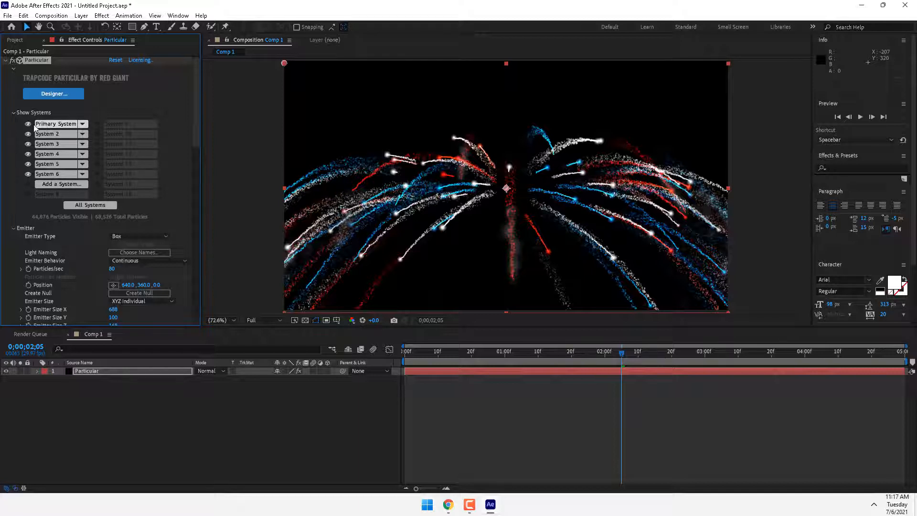
Step: Review the six-system fireworks settings in the Particular Effect Controls
{"action": "left_click", "coordinate": [28, 123]}
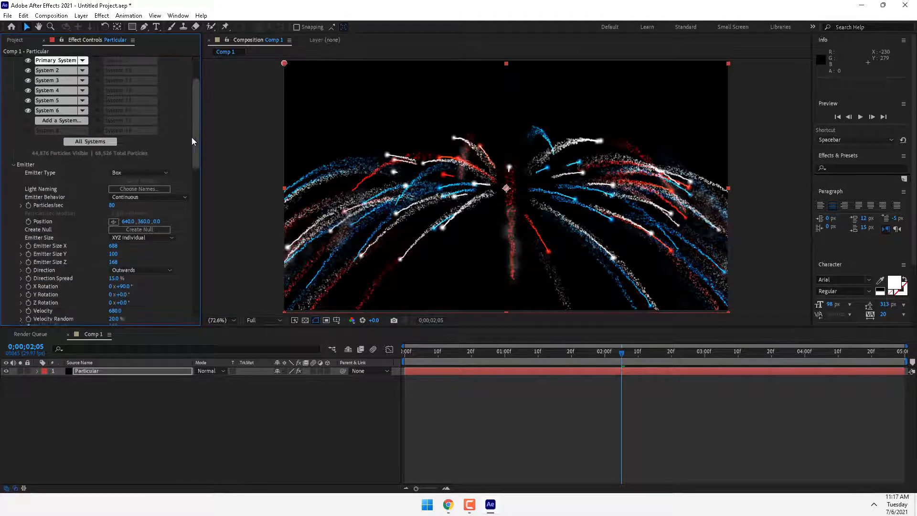
{"action": "scroll", "scroll_direction": "down", "scroll_amount": 3}
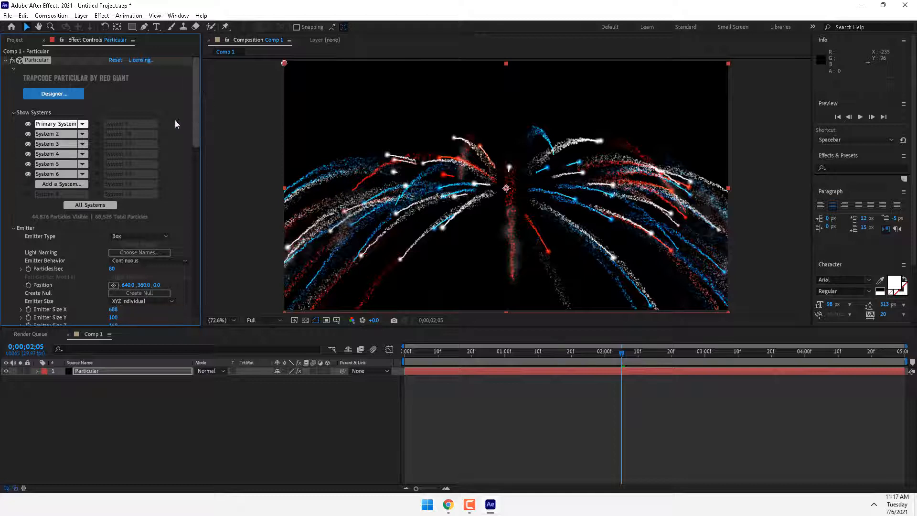
{"action": "mouse_move", "coordinate": [53, 93]}
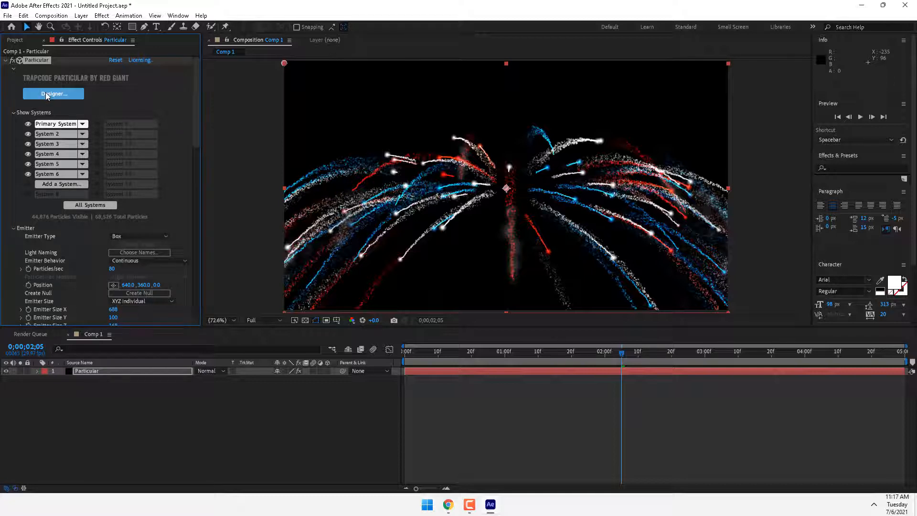
{"action": "mouse_move", "coordinate": [46, 109]}
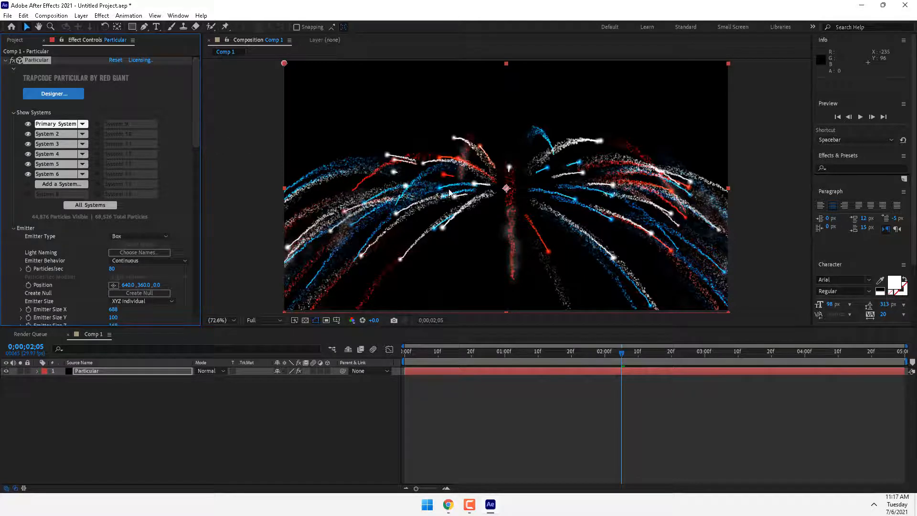
{"action": "mouse_move", "coordinate": [427, 207]}
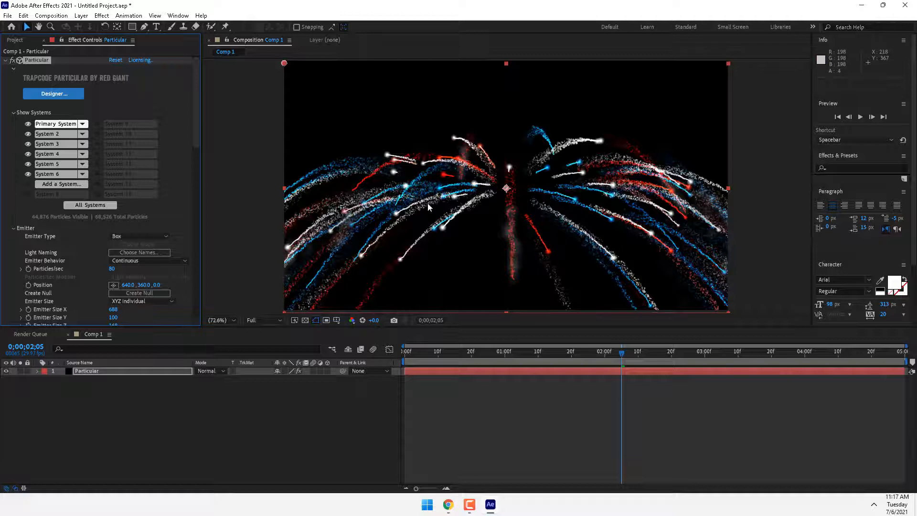
{"action": "mouse_move", "coordinate": [549, 209]}
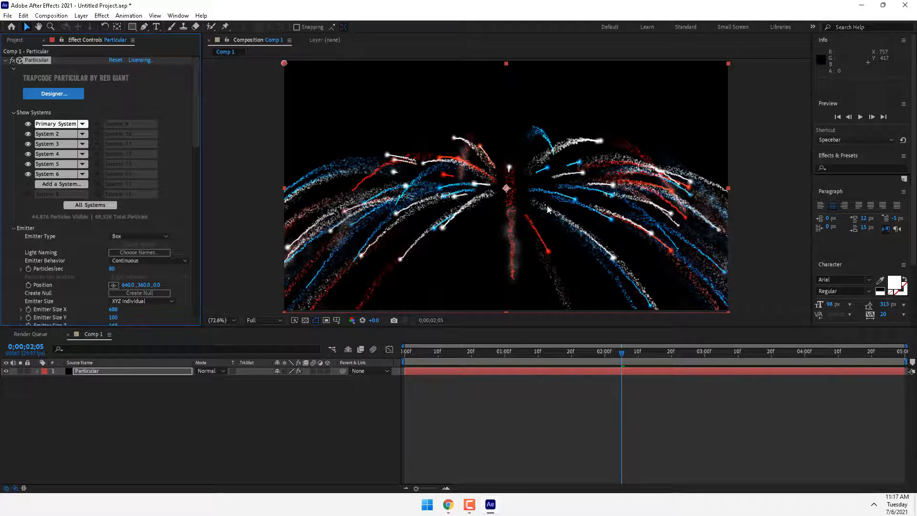
Step: Preview the fireworks at Third resolution, stopping around 1:14
{"action": "left_click", "coordinate": [264, 320]}
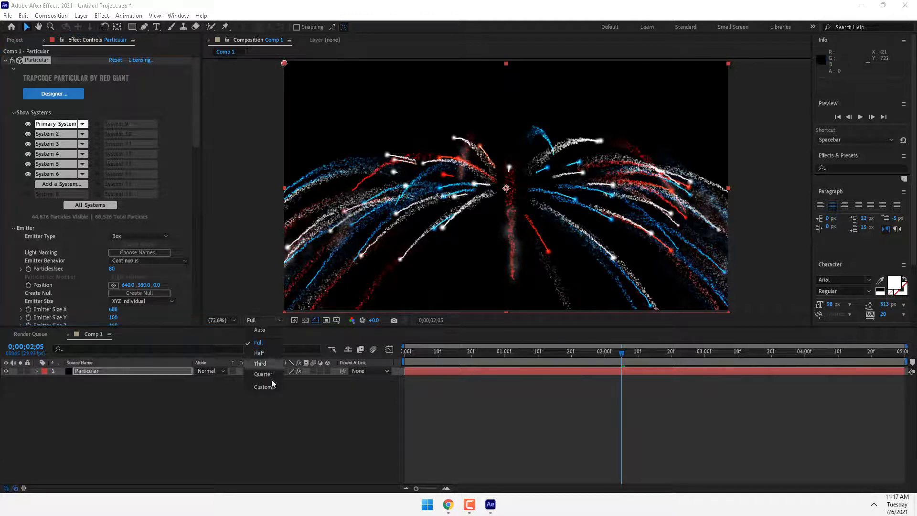
{"action": "left_click", "coordinate": [259, 363]}
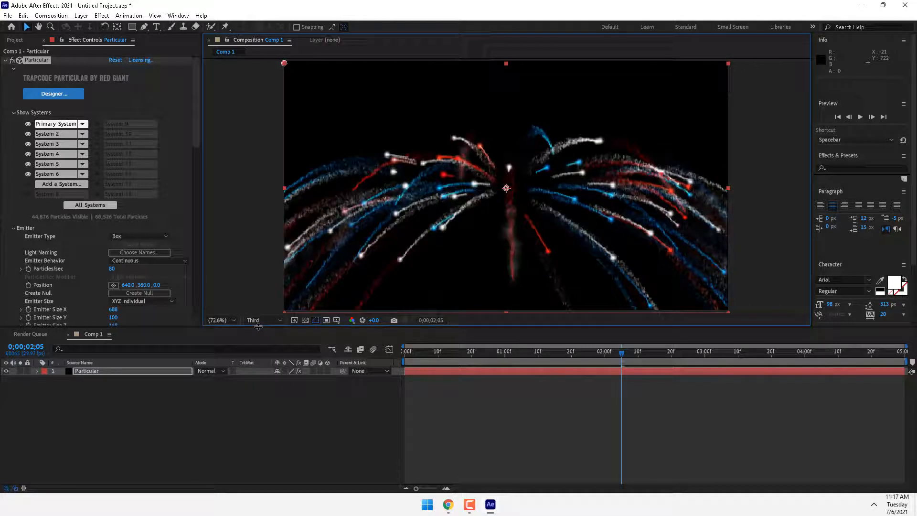
{"action": "left_click", "coordinate": [688, 351]}
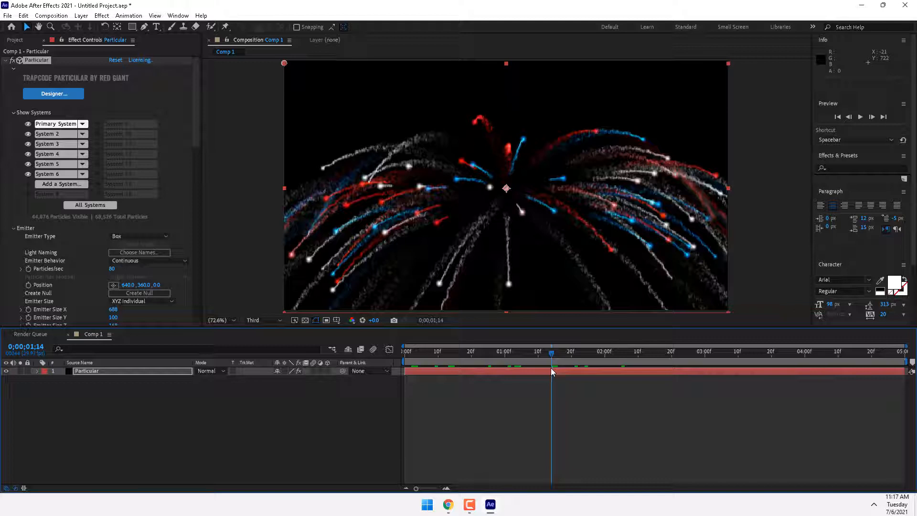
{"action": "left_click", "coordinate": [260, 319]}
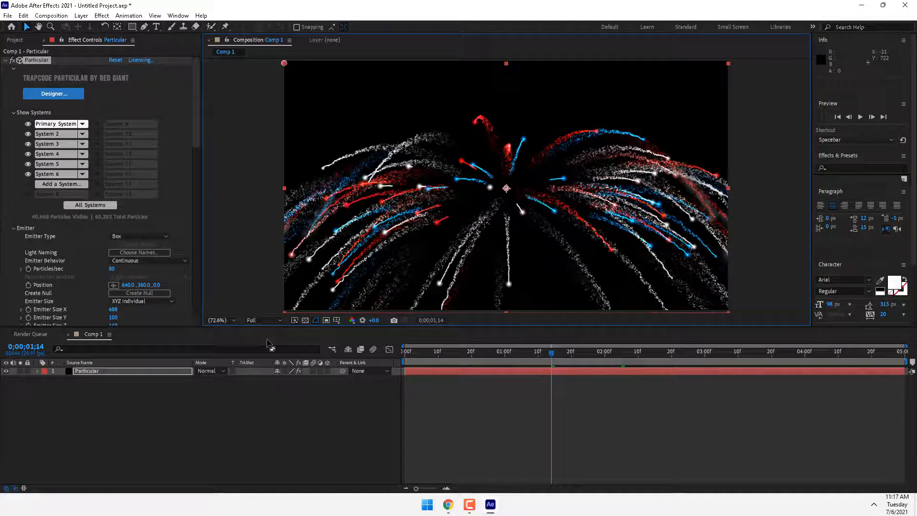
{"action": "mouse_move", "coordinate": [195, 111]}
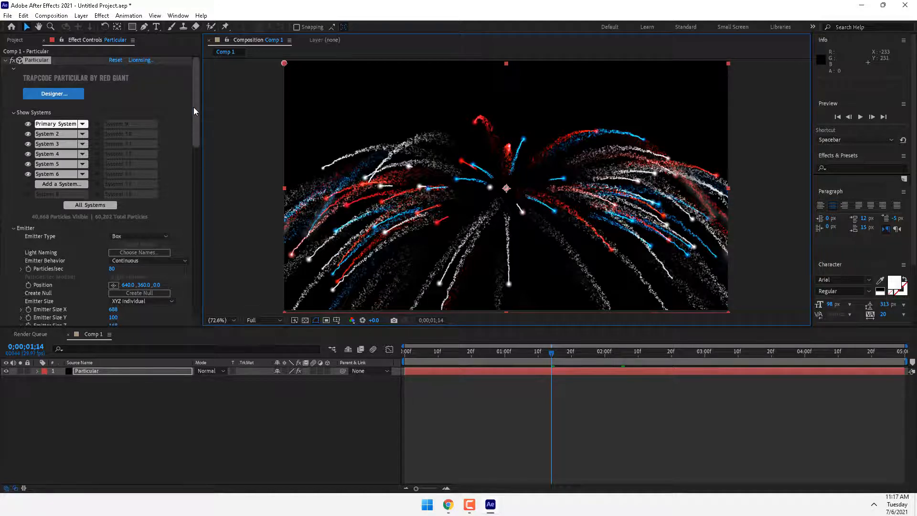
{"action": "mouse_move", "coordinate": [220, 241]}
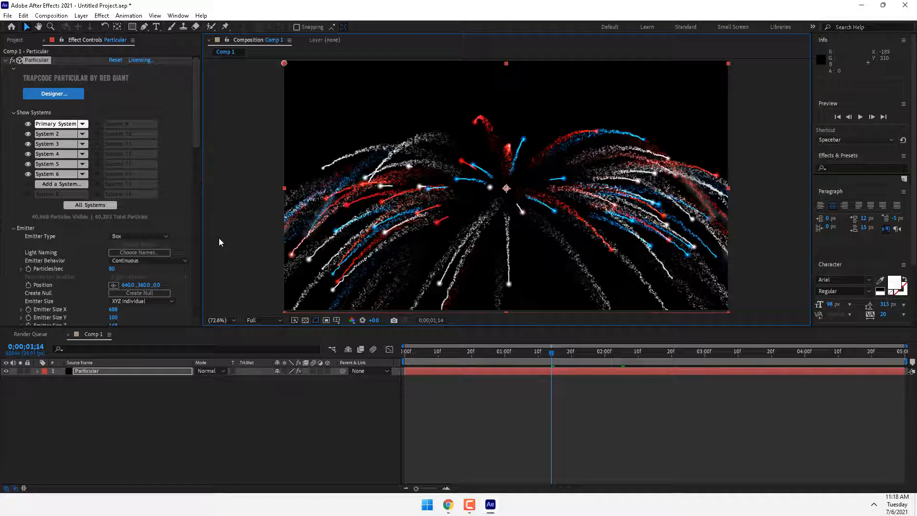